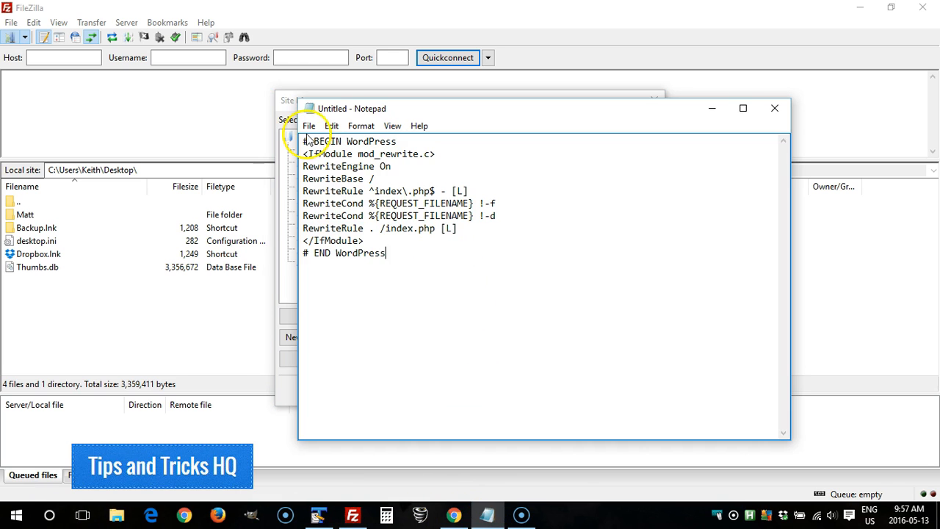
Select the whole default WordPress rewrite rules block in Notepad
key("ctrl+a")
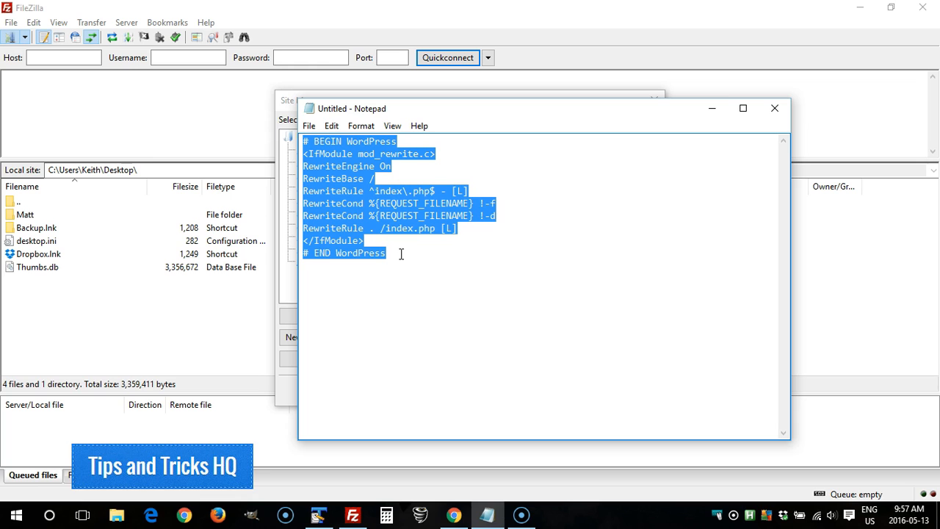
mouse_move(411, 99)
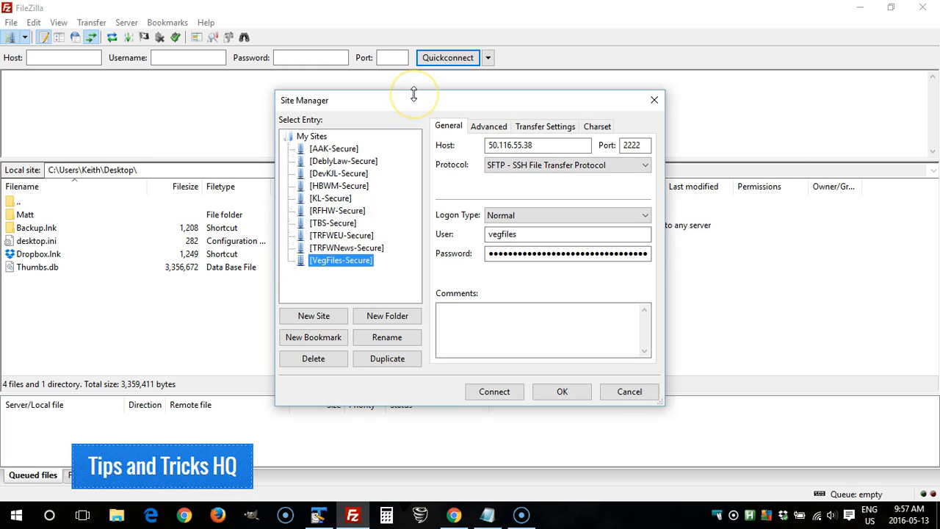
mouse_move(29, 12)
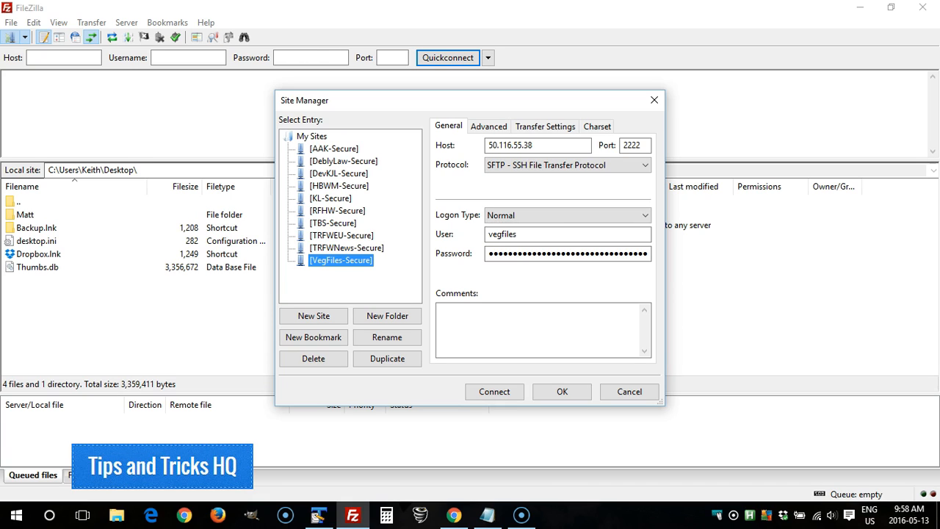
mouse_move(185, 91)
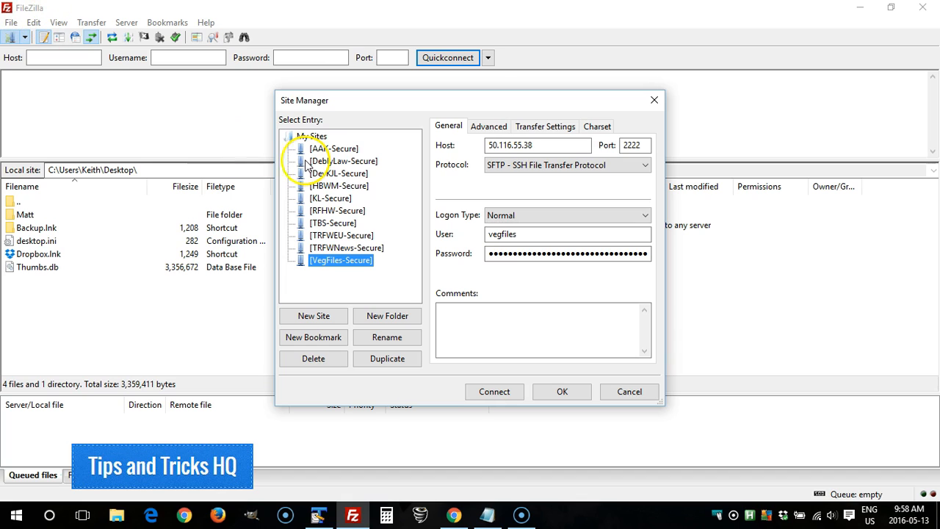
mouse_move(376, 208)
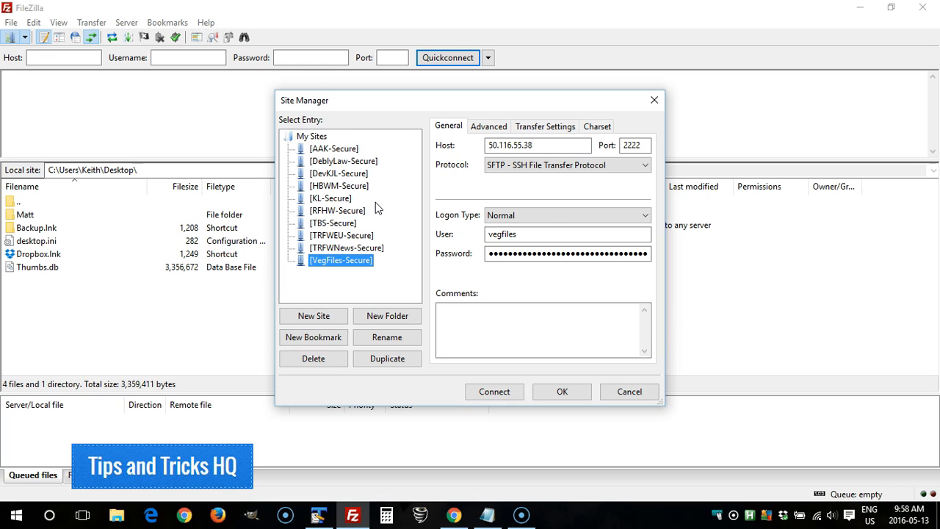
mouse_move(483, 156)
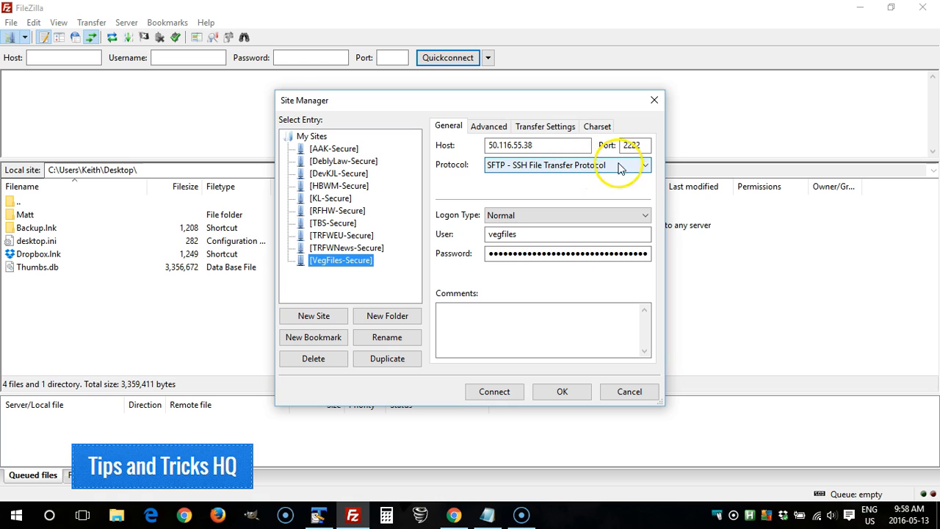
left_click(645, 164)
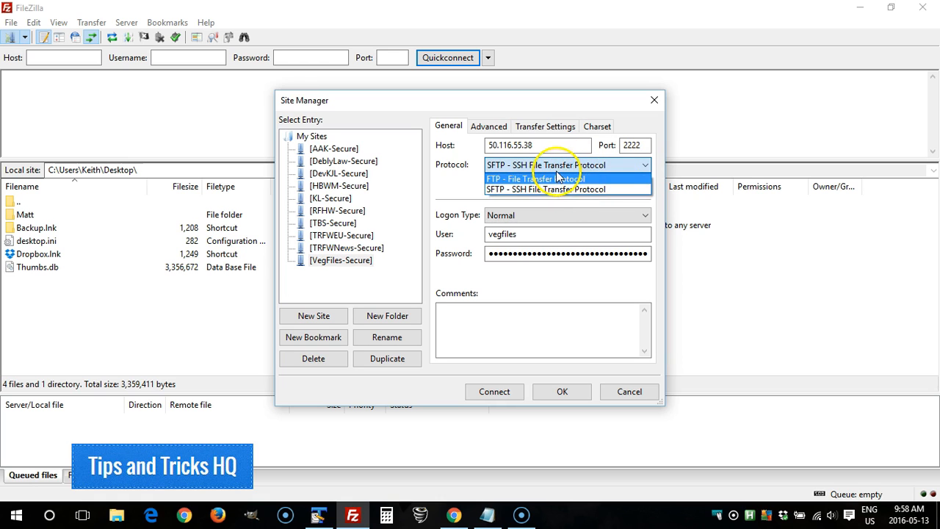
mouse_move(470, 191)
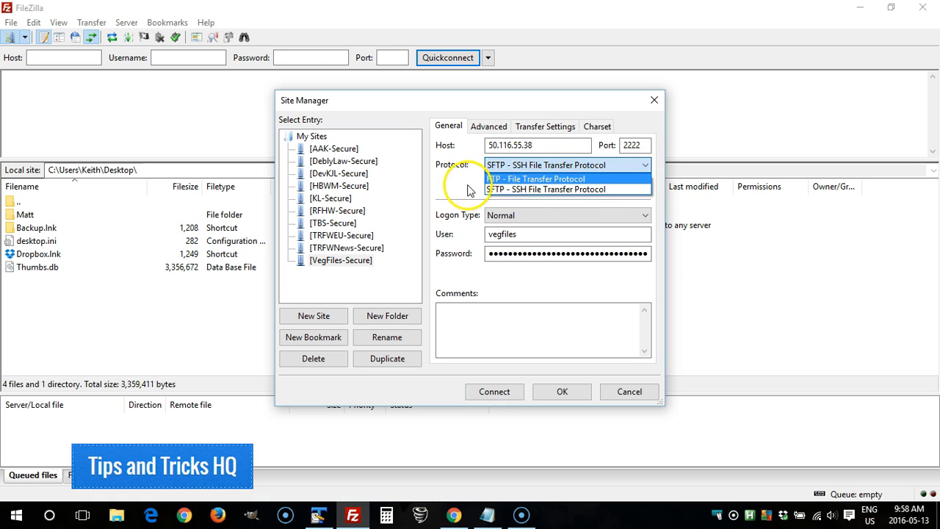
left_click(546, 188)
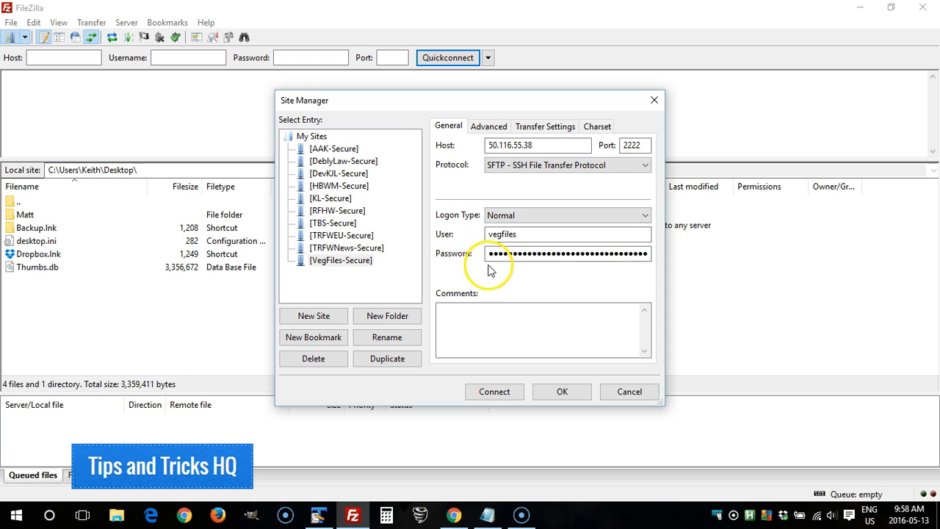
Connect to the VegFiles-Secure server over SFTP and list its root folder
left_click(493, 391)
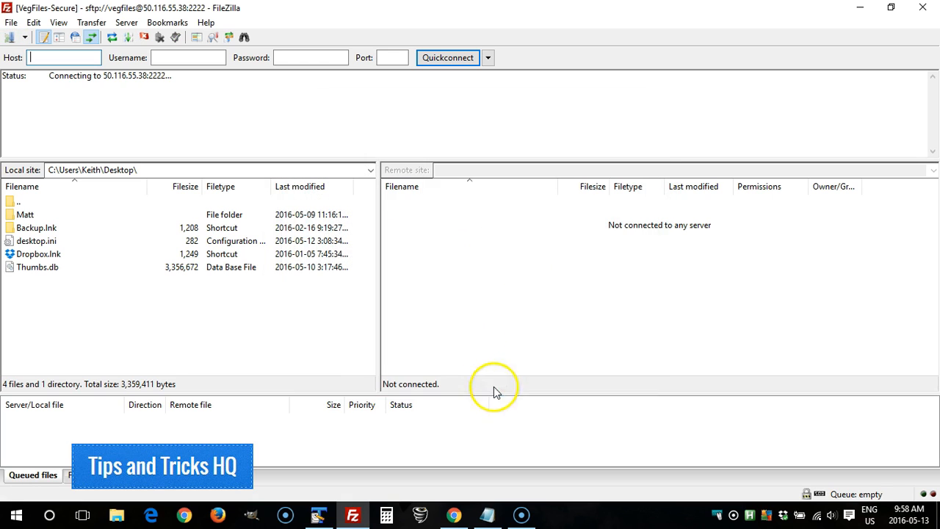
mouse_move(470, 334)
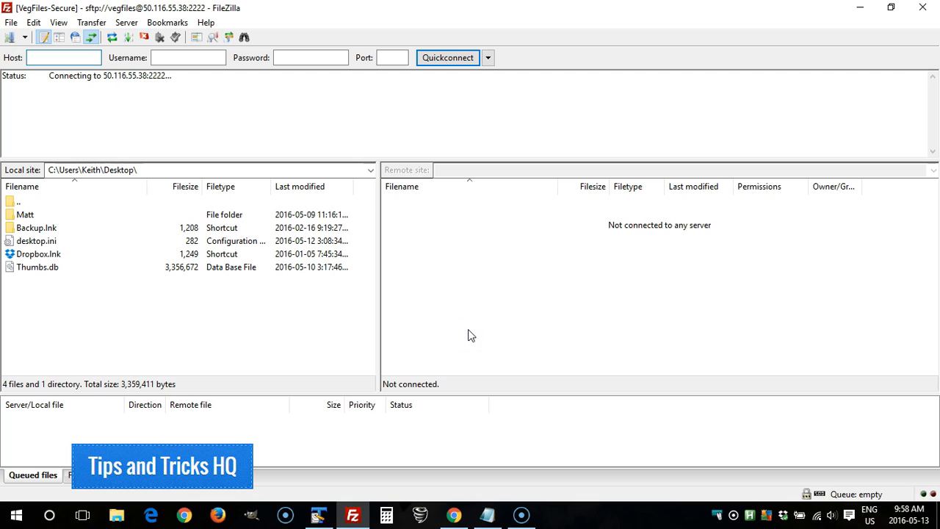
left_click(446, 58)
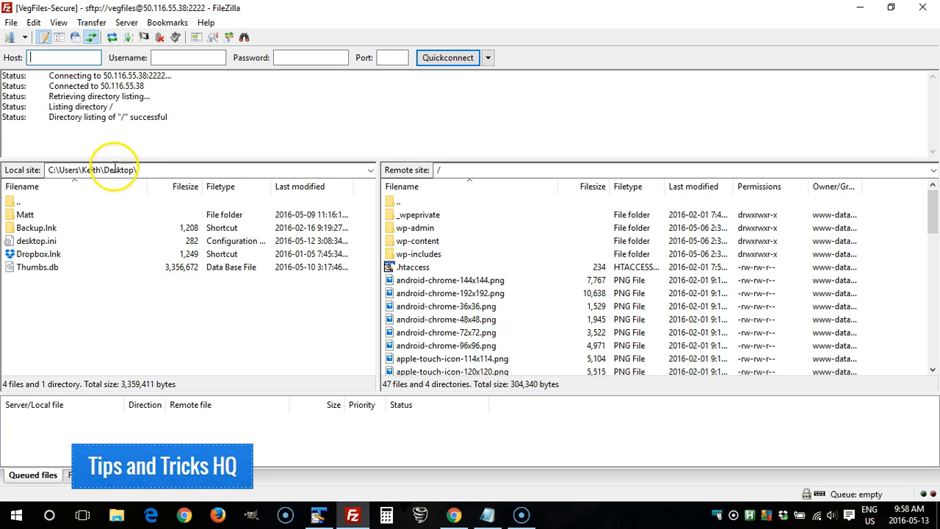
mouse_move(129, 248)
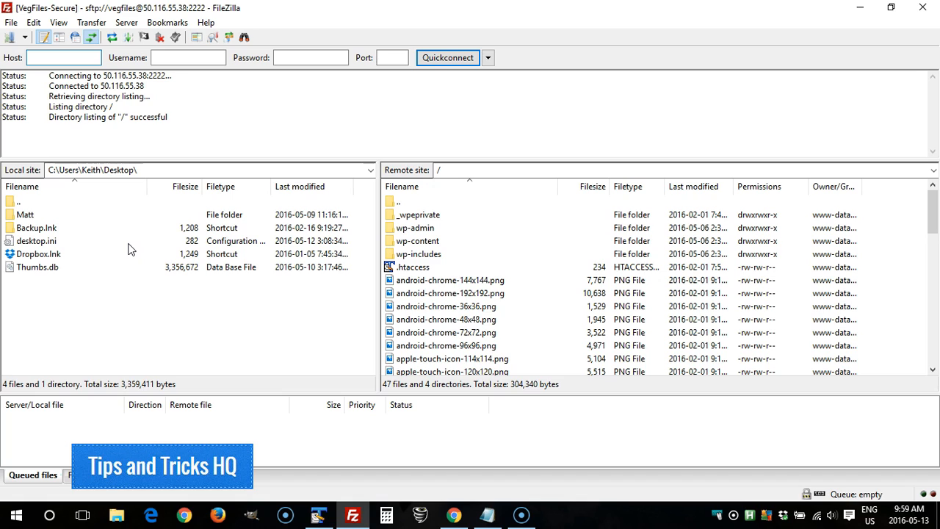
mouse_move(878, 283)
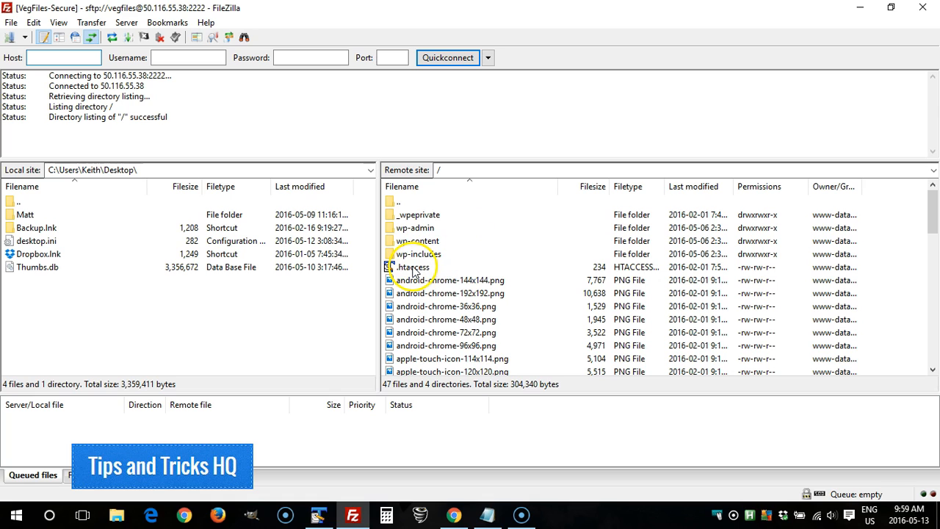
Rename the server's .htaccess to .htaccessBAK
left_click(415, 267)
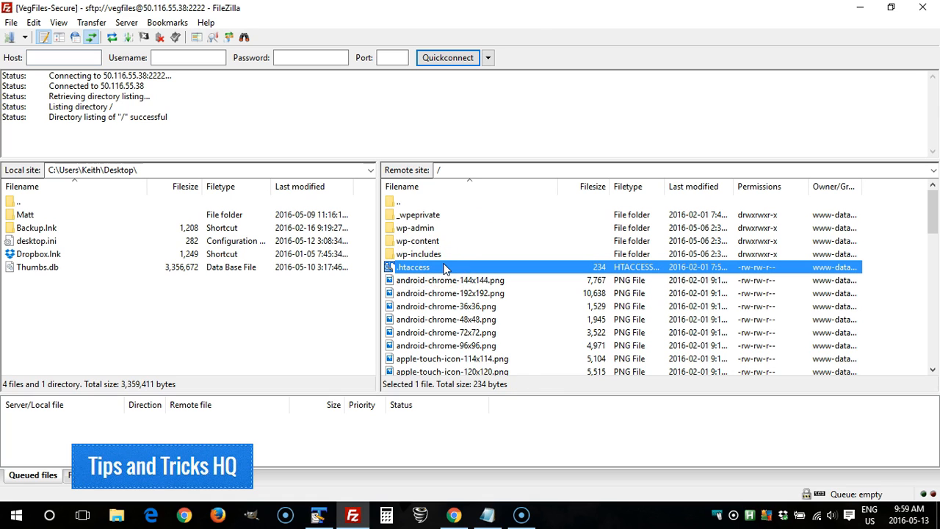
mouse_move(414, 273)
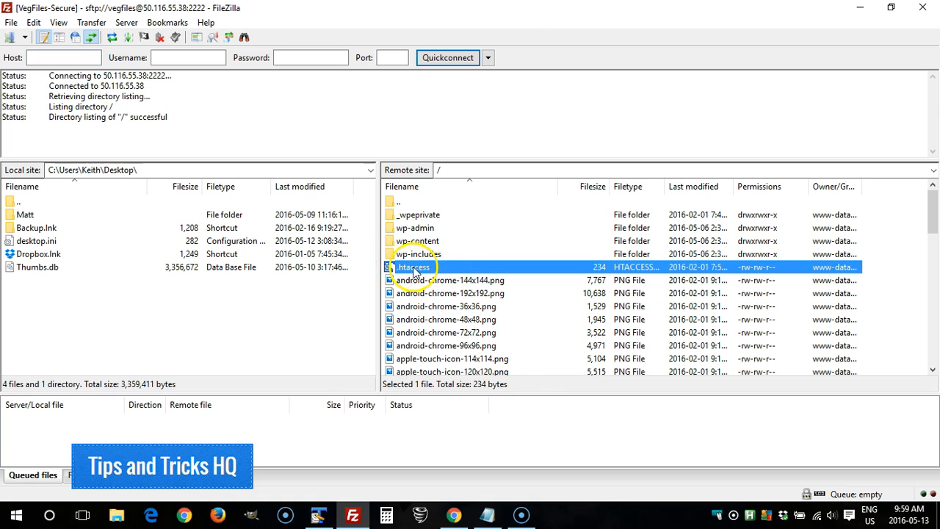
double_click(414, 267)
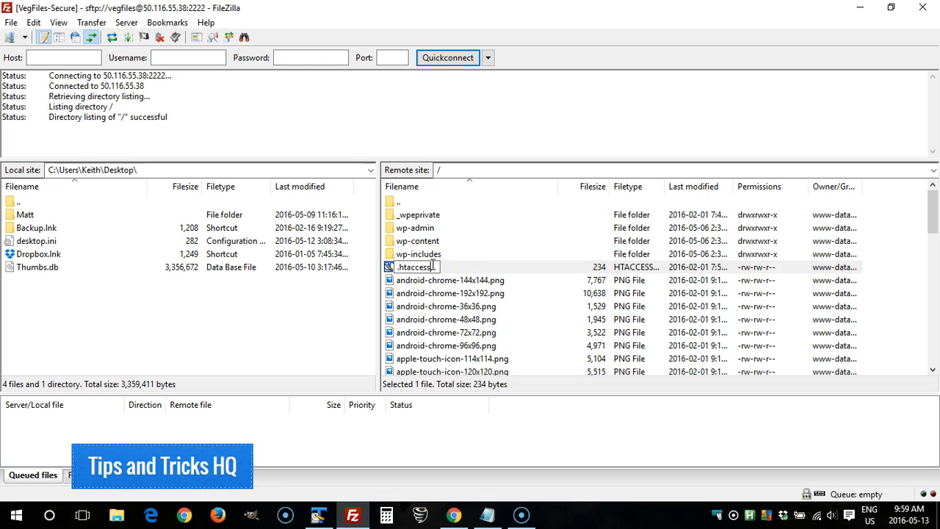
type("BAK")
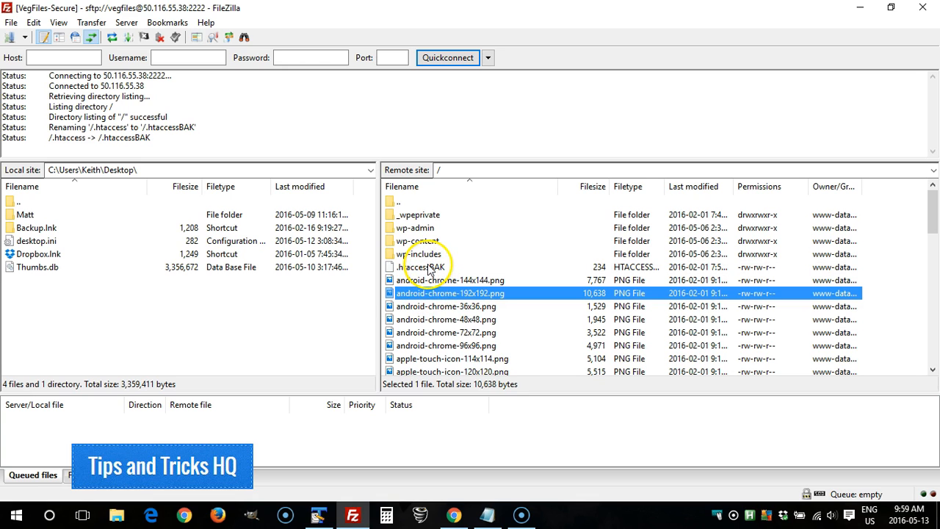
left_click(420, 267)
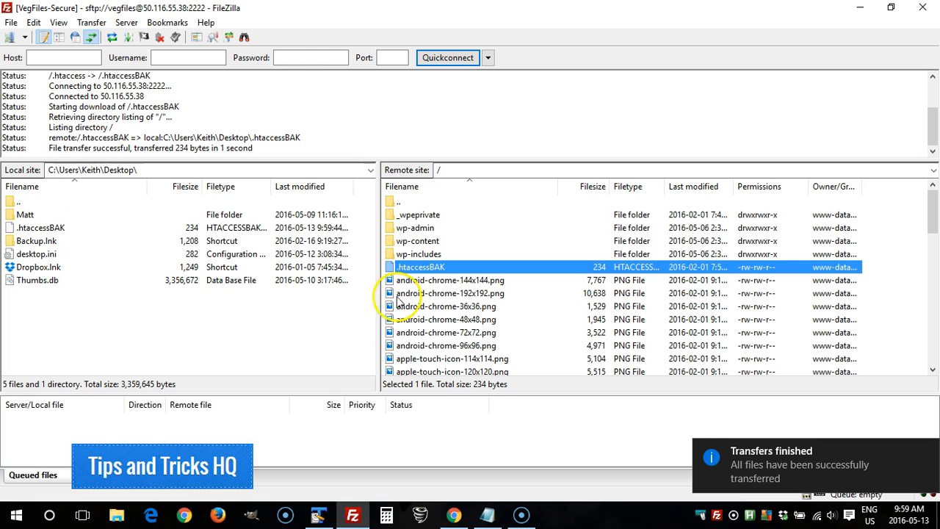
Rename the local Desktop copy from .htaccessBAK back to .htaccess
left_click(42, 226)
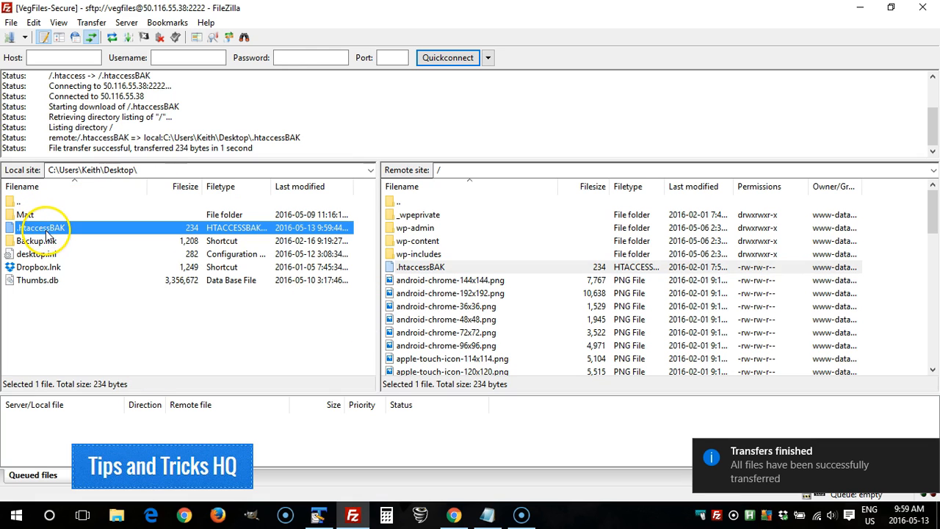
double_click(41, 226)
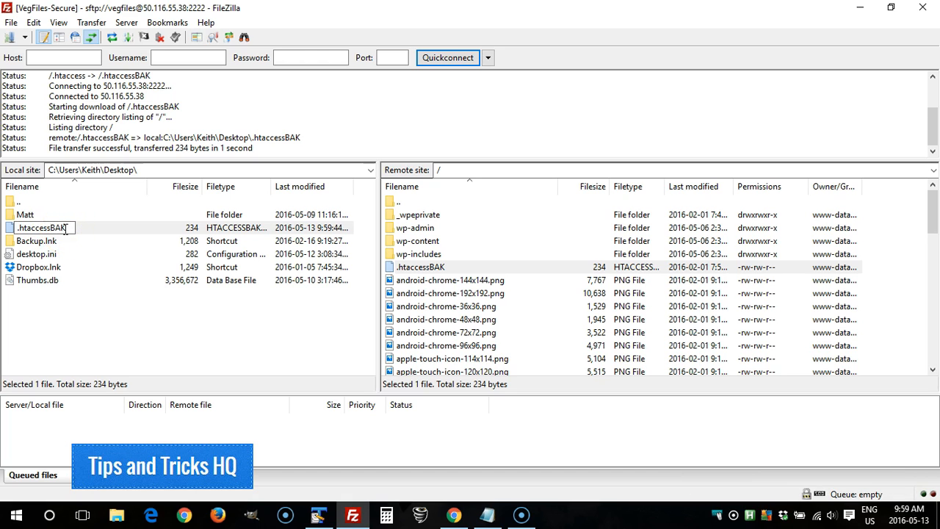
left_click(35, 253)
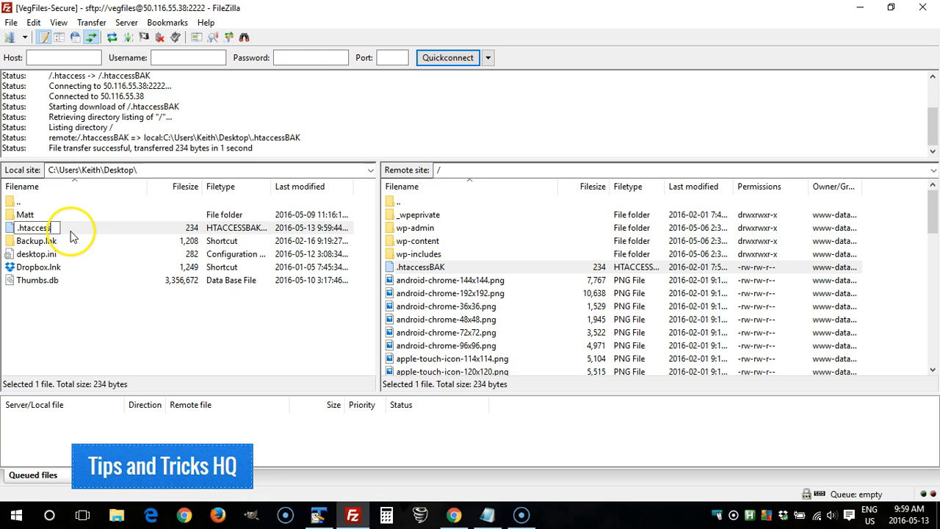
left_click(37, 279)
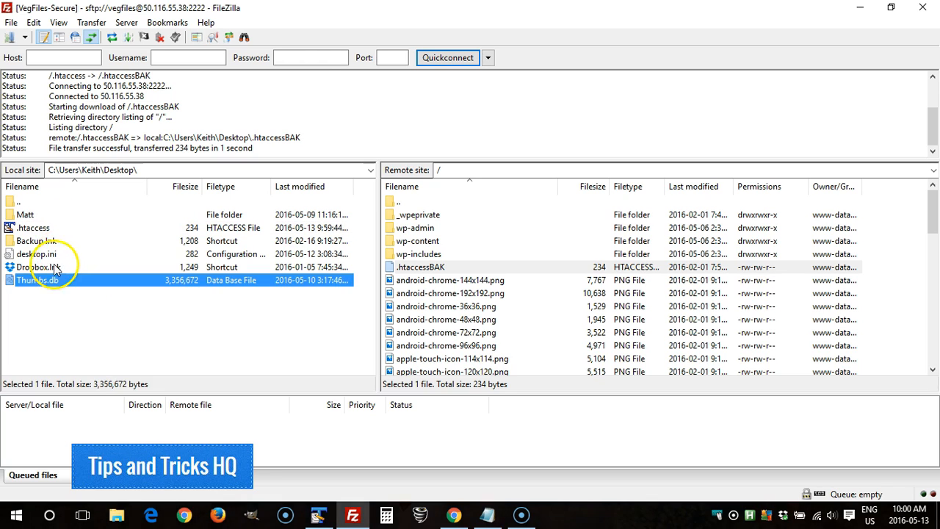
left_click(32, 226)
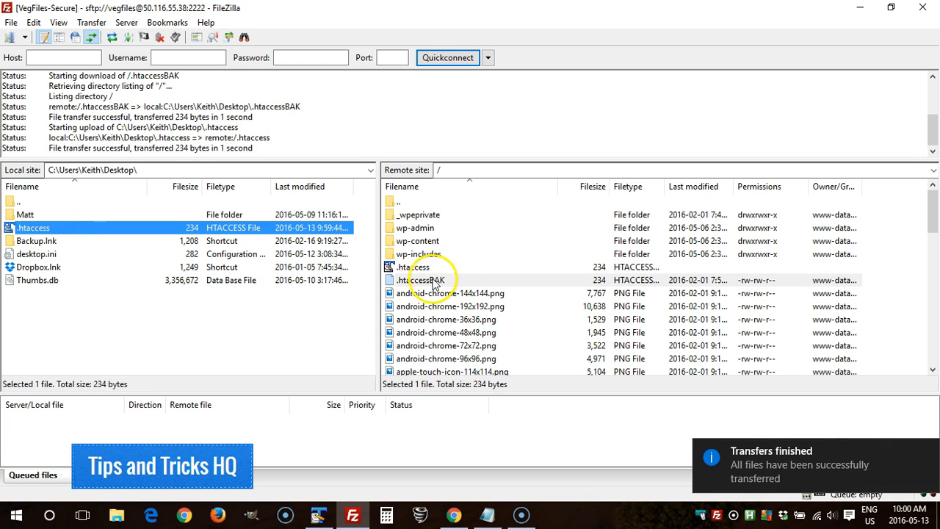
Upload the local .htaccess so the server root lists both .htaccess and .htaccessBAK
left_click(423, 279)
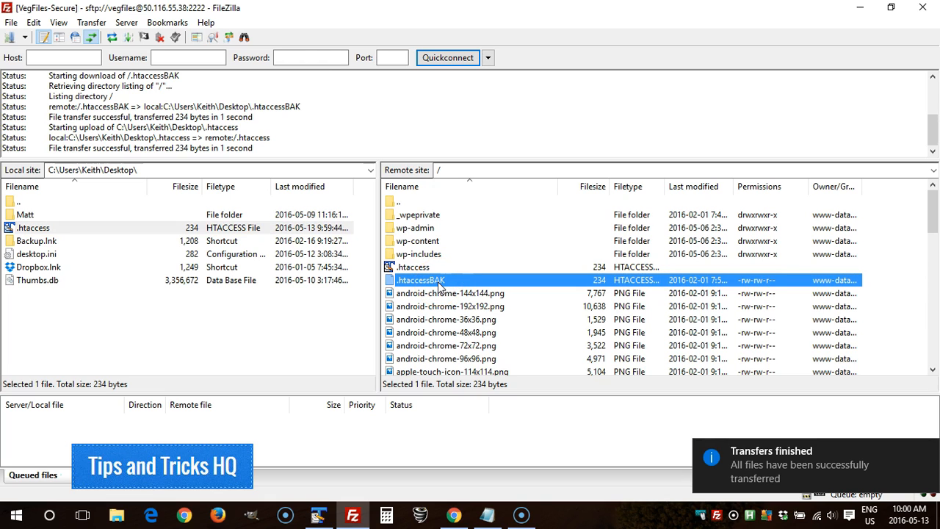
left_click(413, 268)
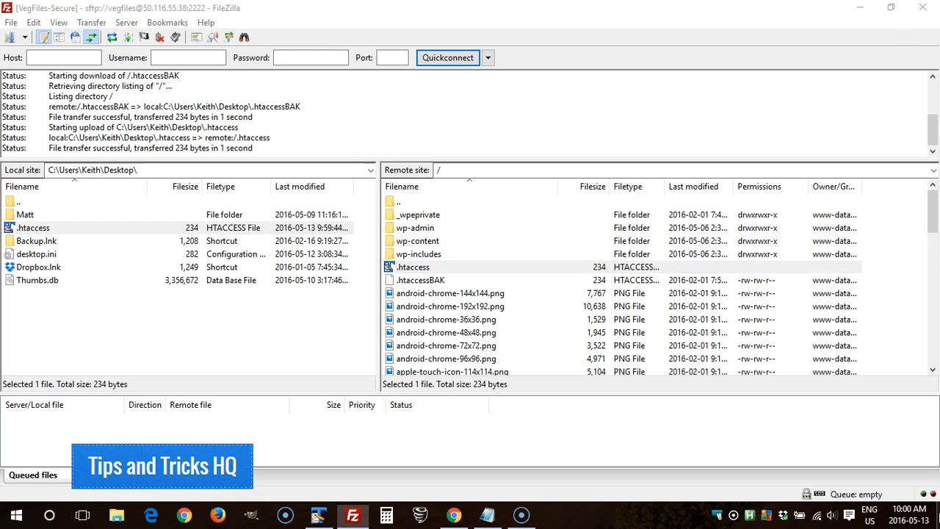
left_click(860, 7)
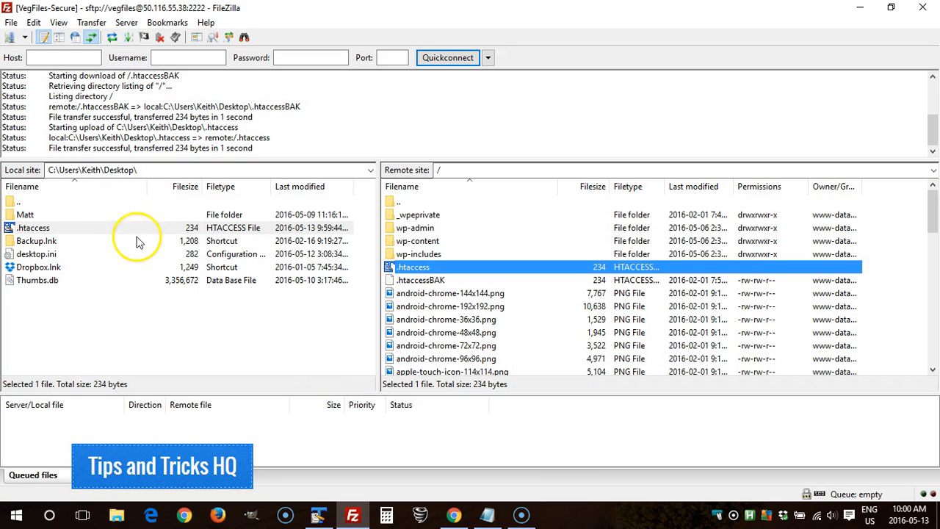
mouse_move(36, 233)
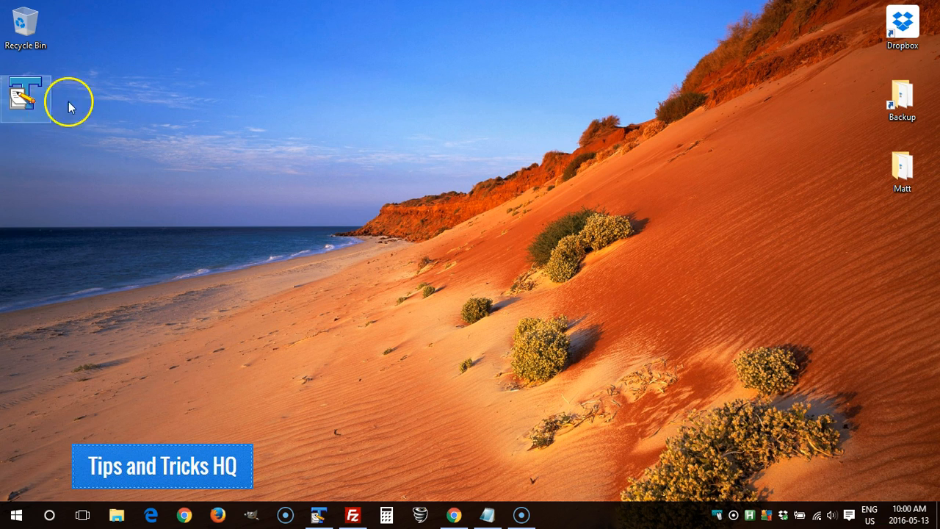
mouse_move(24, 95)
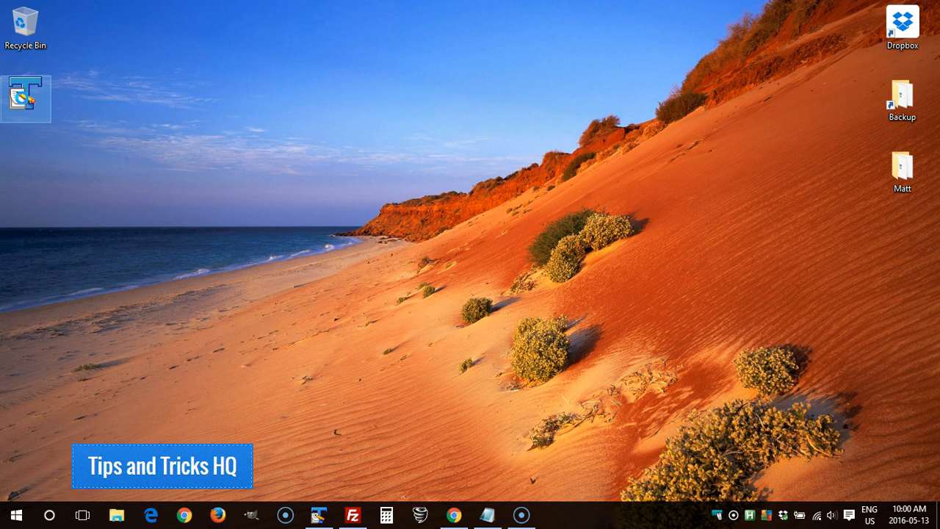
Open the desktop .htaccess file with TextPad from its context menu
right_click(27, 97)
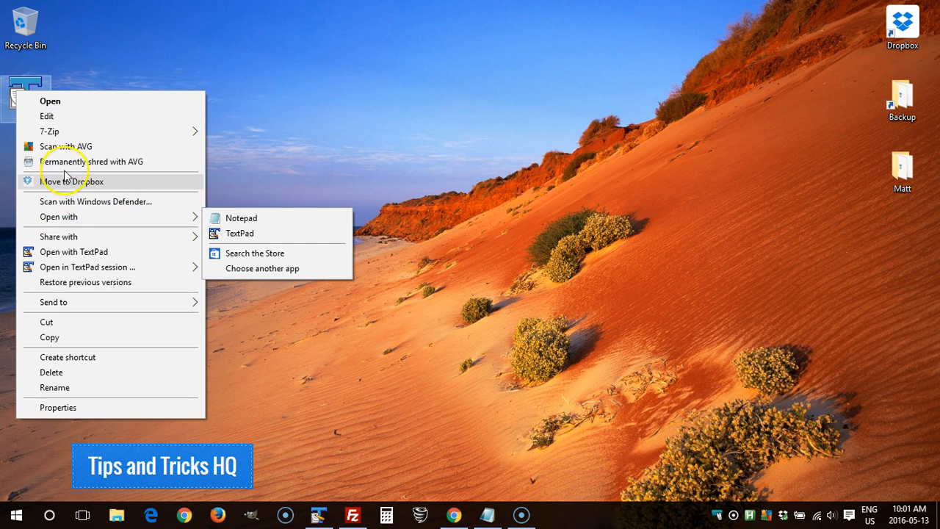
mouse_move(64, 303)
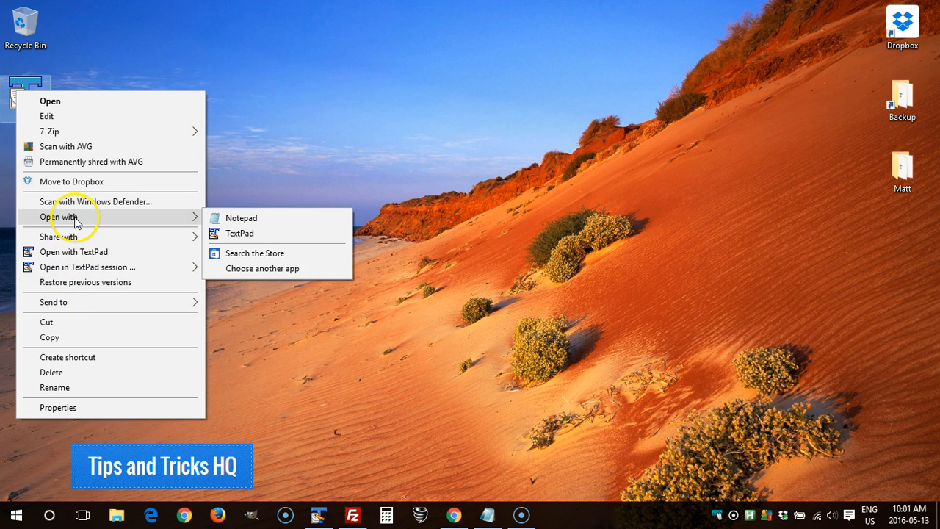
mouse_move(169, 226)
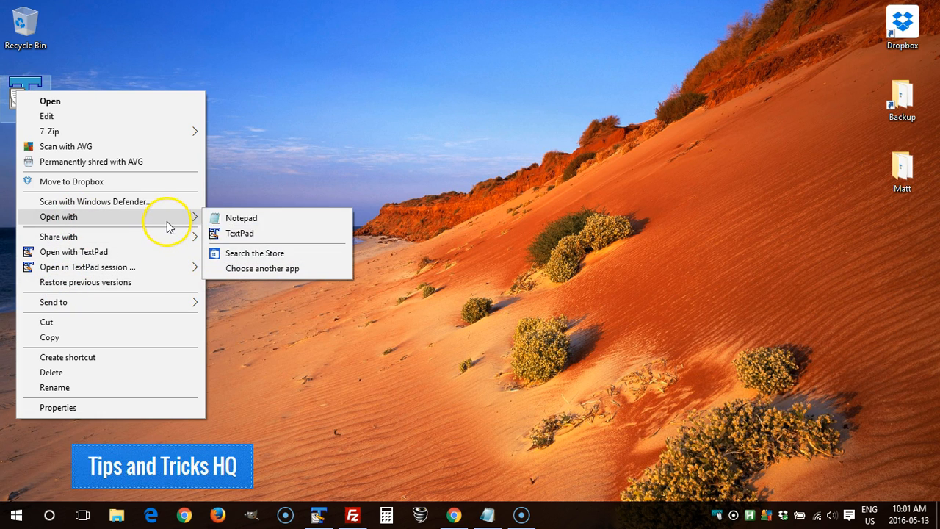
left_click(240, 233)
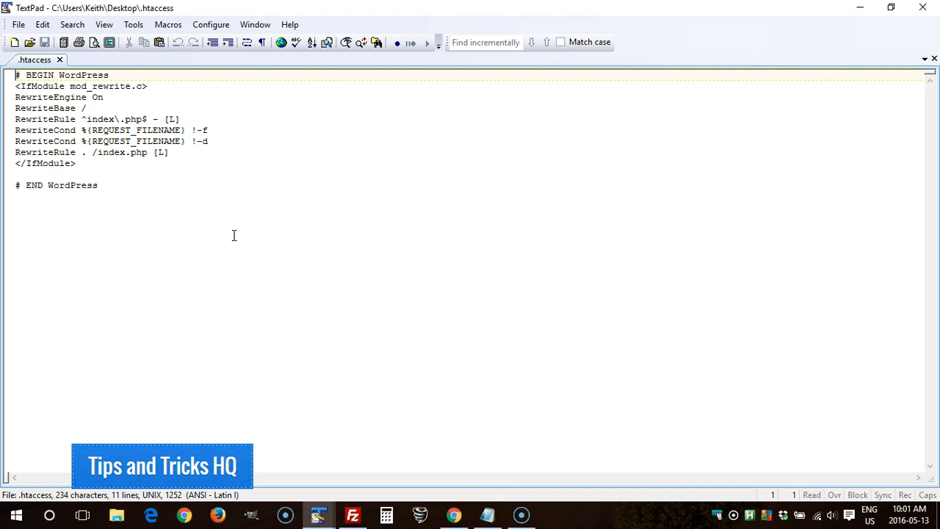
mouse_move(149, 314)
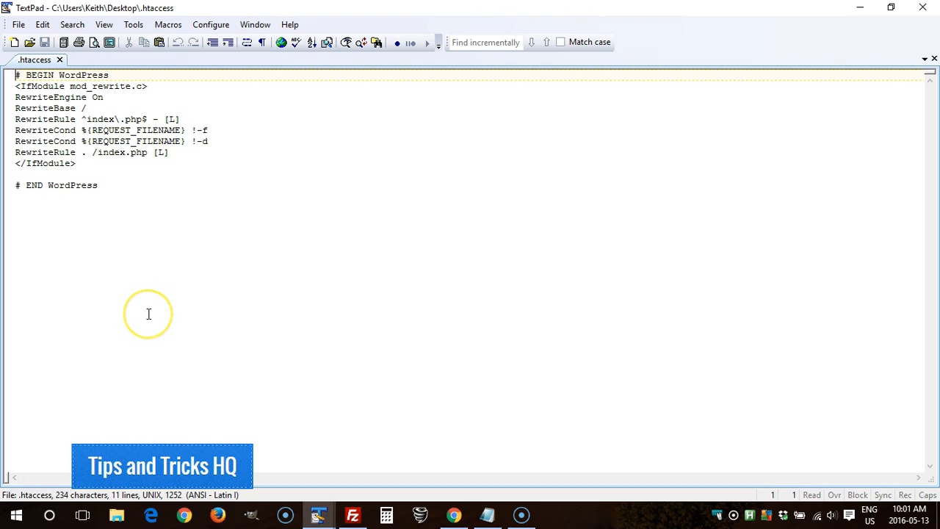
mouse_move(146, 270)
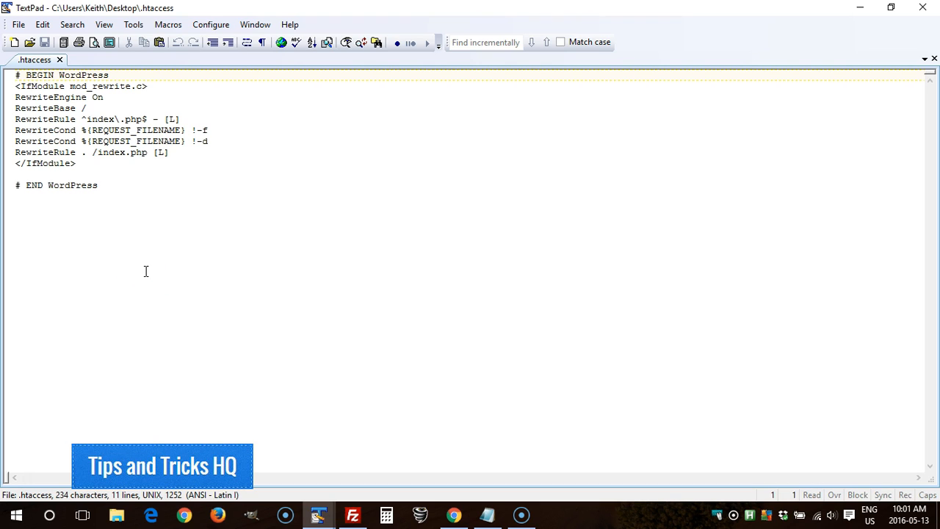
Bring the Notepad window with the default WordPress rules back to the front
left_click(486, 514)
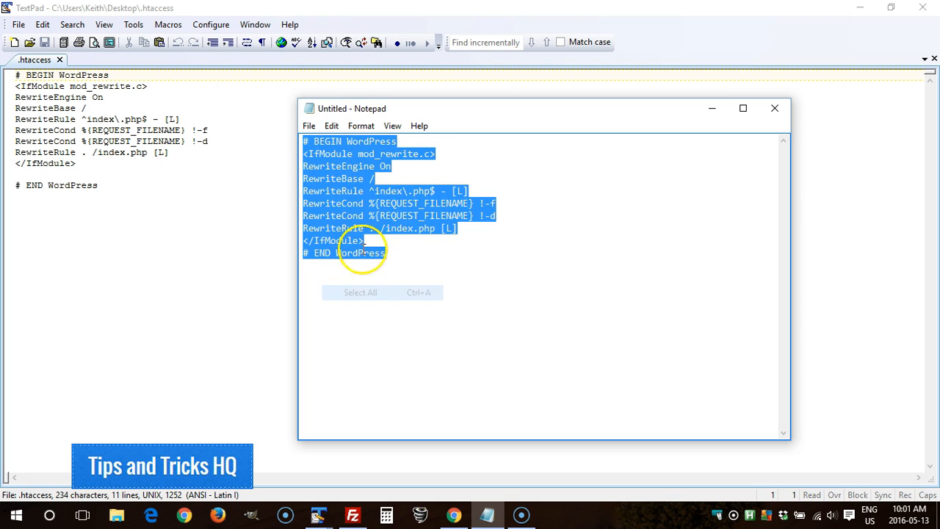
Copy the default WordPress rules, paste them over the .htaccess contents in TextPad and save
right_click(360, 235)
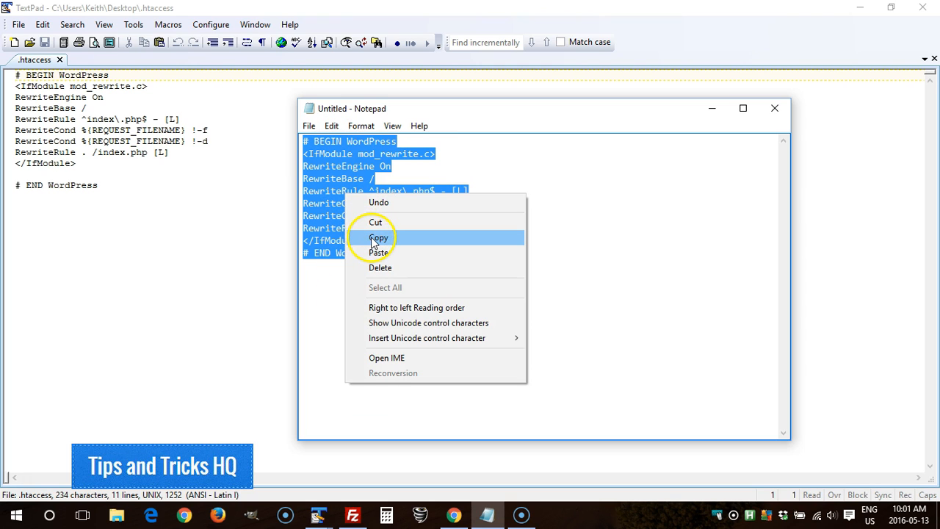
left_click(379, 237)
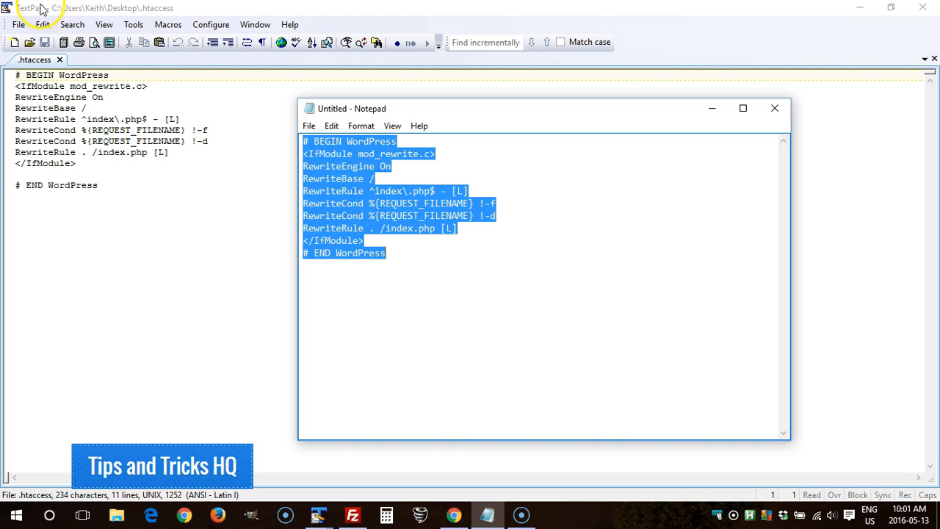
left_click(41, 24)
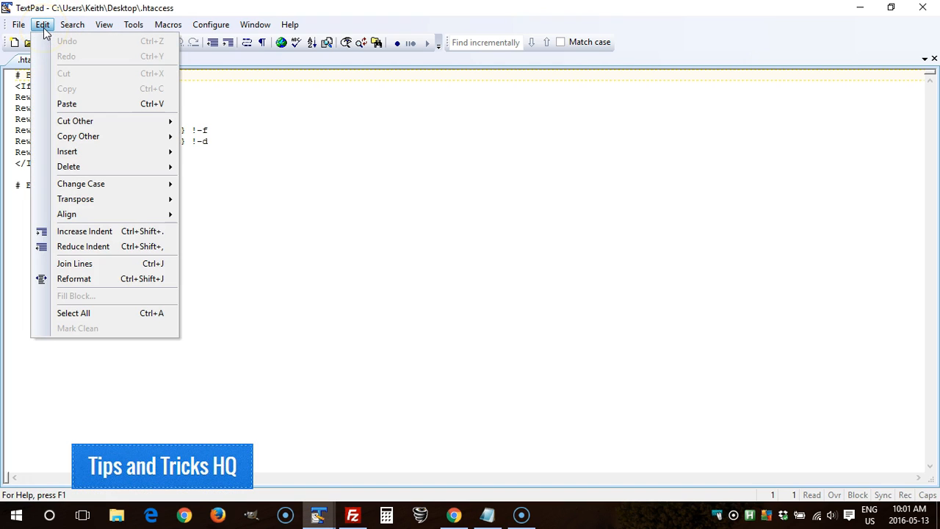
left_click(73, 313)
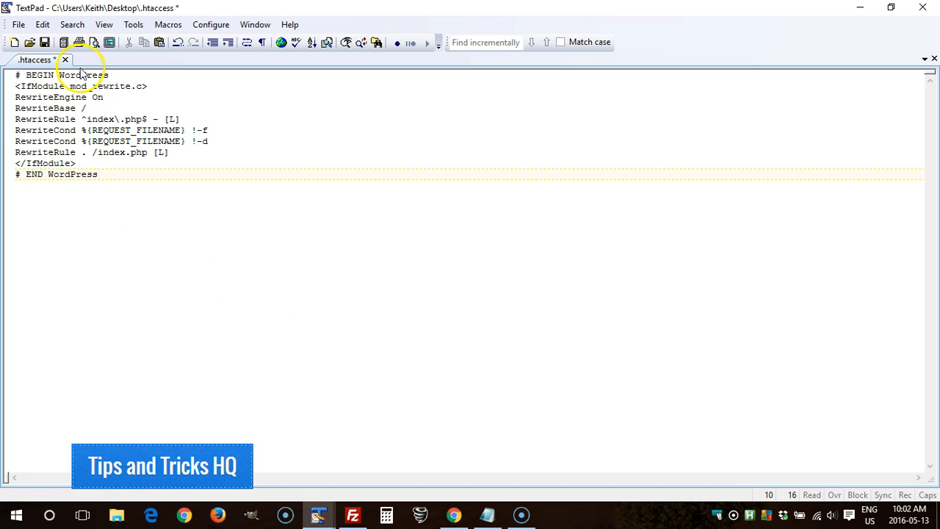
left_click(44, 41)
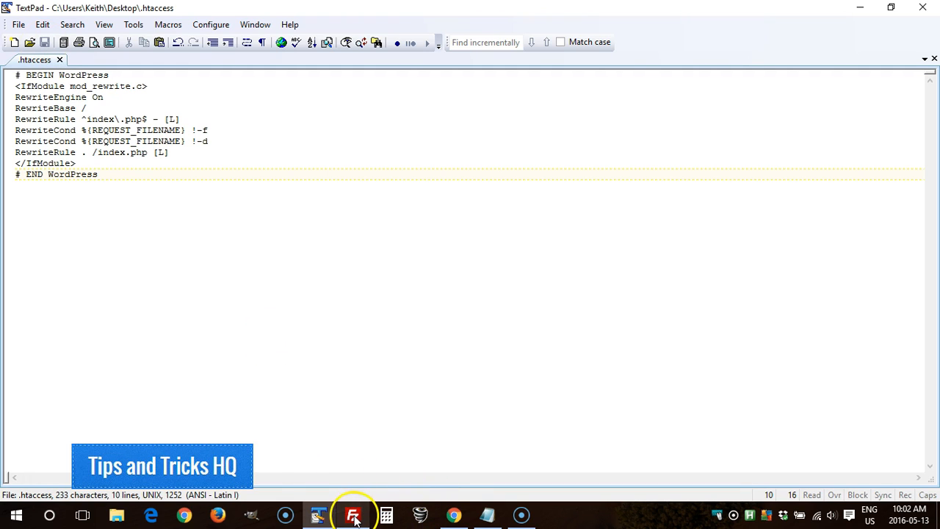
Switch back to the FileZilla session from the taskbar
left_click(352, 514)
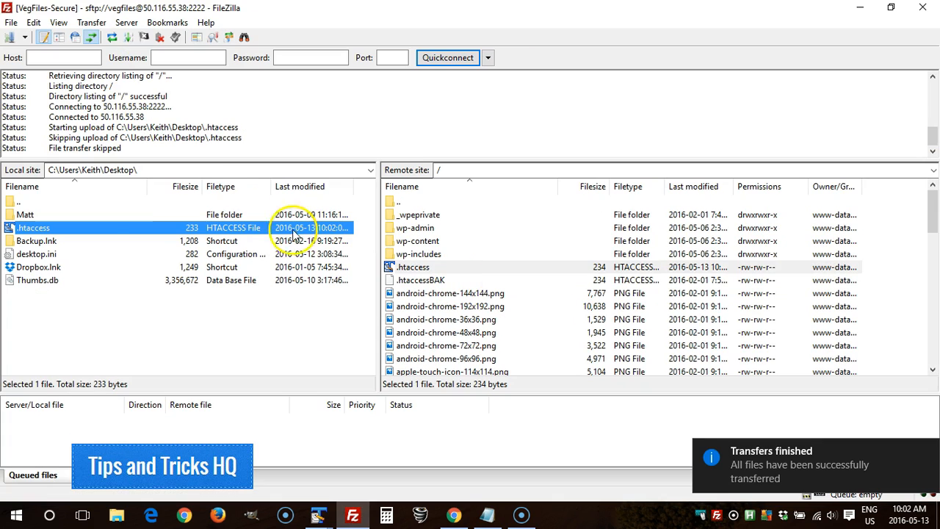
mouse_move(135, 234)
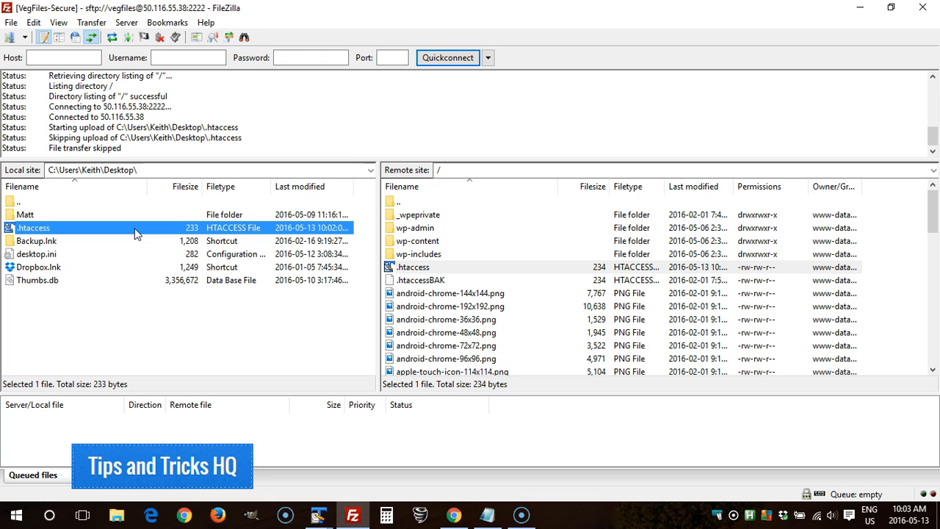
mouse_move(105, 357)
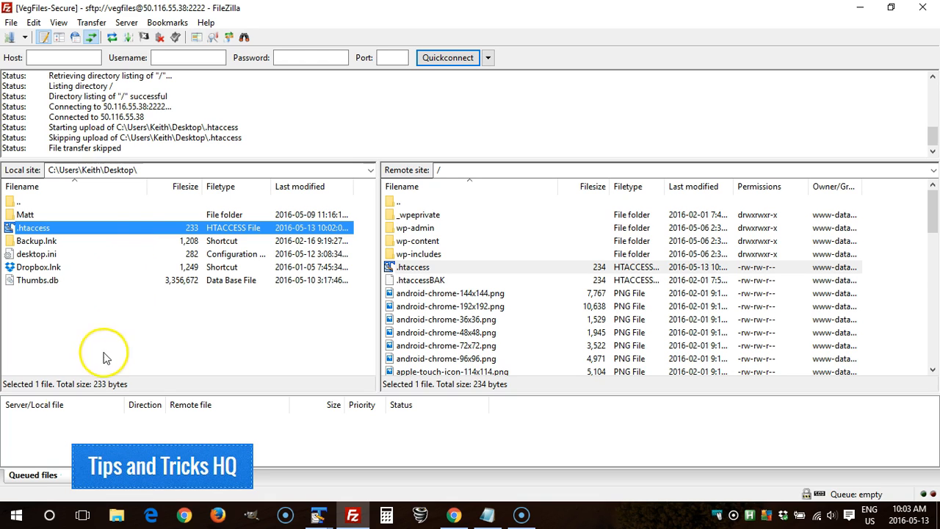